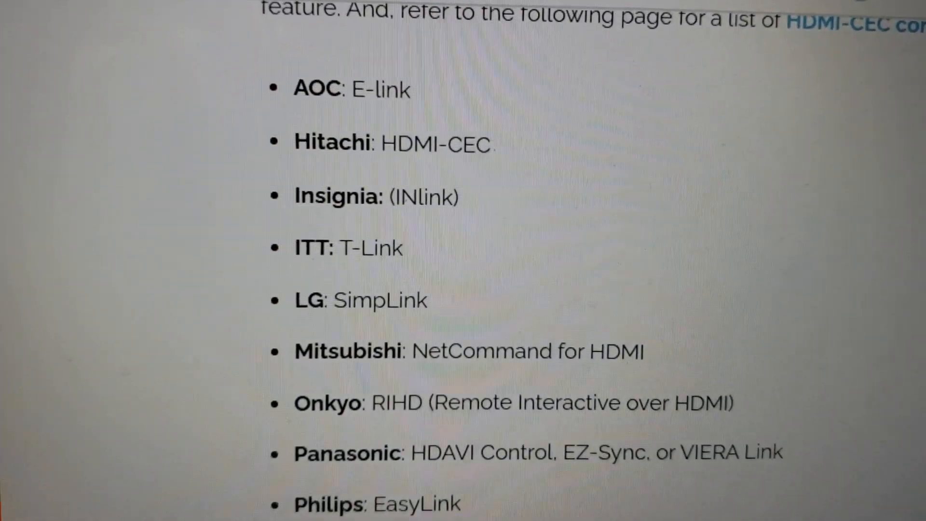
Step: Move down the LG General settings list until HDMI Device Settings (SIMPLINK HDMI-CEC) is highlighted
{"action": "scroll", "scroll_direction": "down", "scroll_amount": 3}
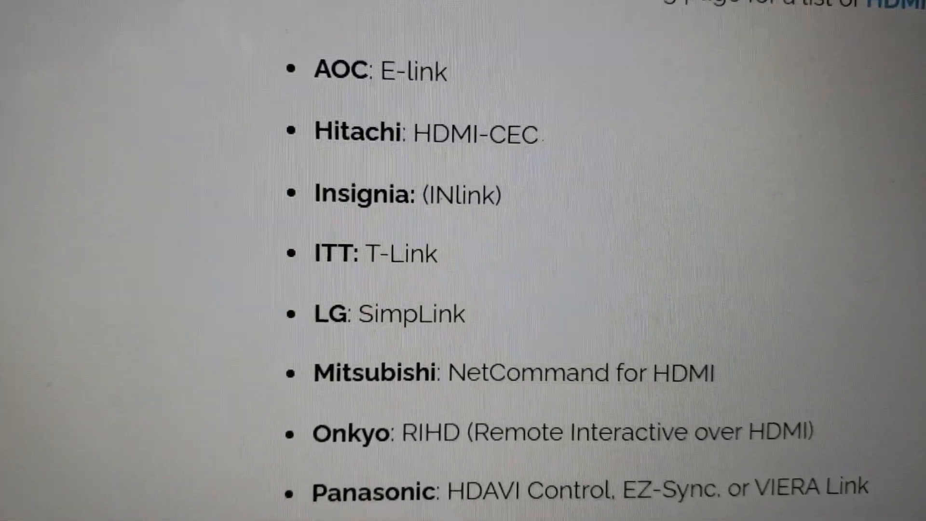
{"action": "scroll", "scroll_direction": "down", "scroll_amount": 3}
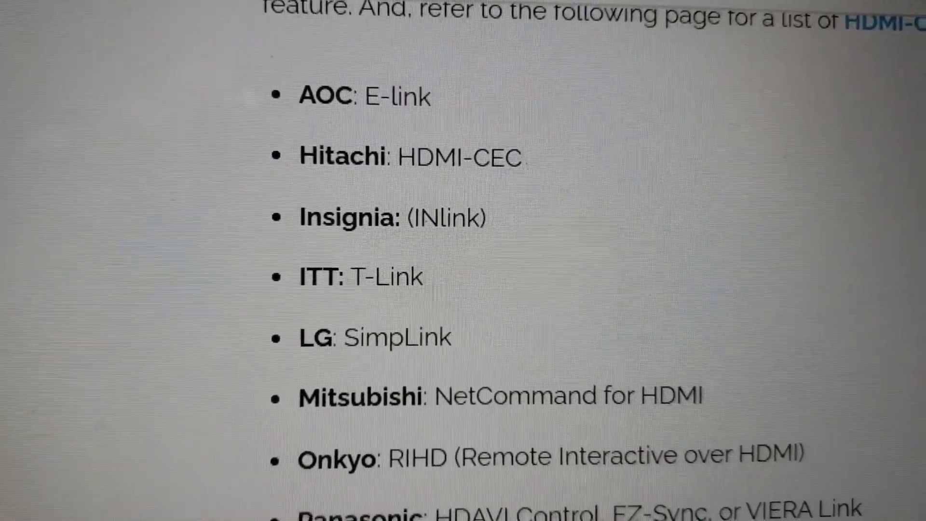
{"action": "scroll", "scroll_direction": "down", "scroll_amount": 3}
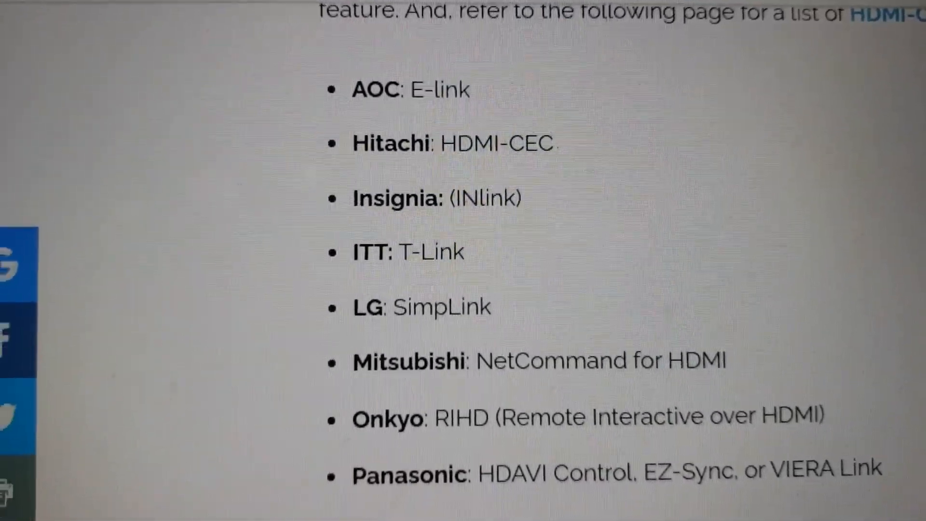
{"action": "scroll", "scroll_direction": "down", "scroll_amount": 3}
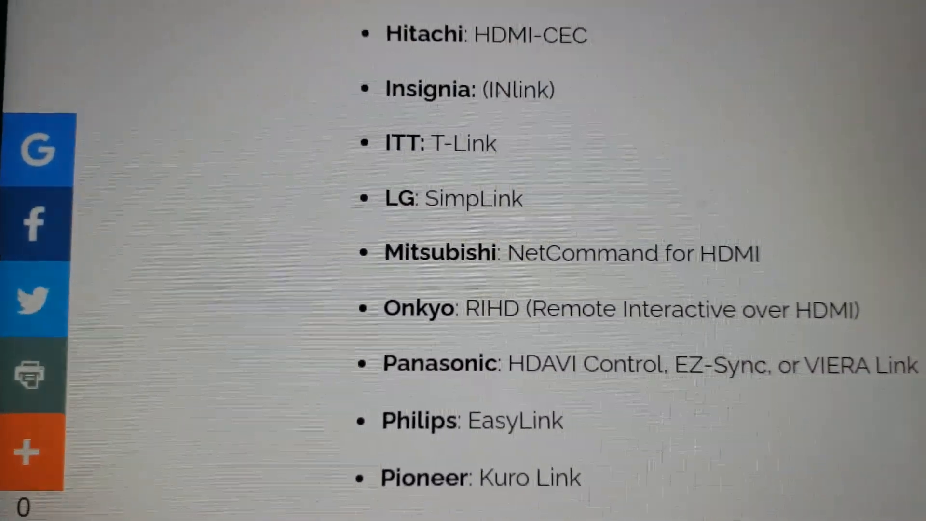
{"action": "scroll", "scroll_direction": "down", "scroll_amount": 3}
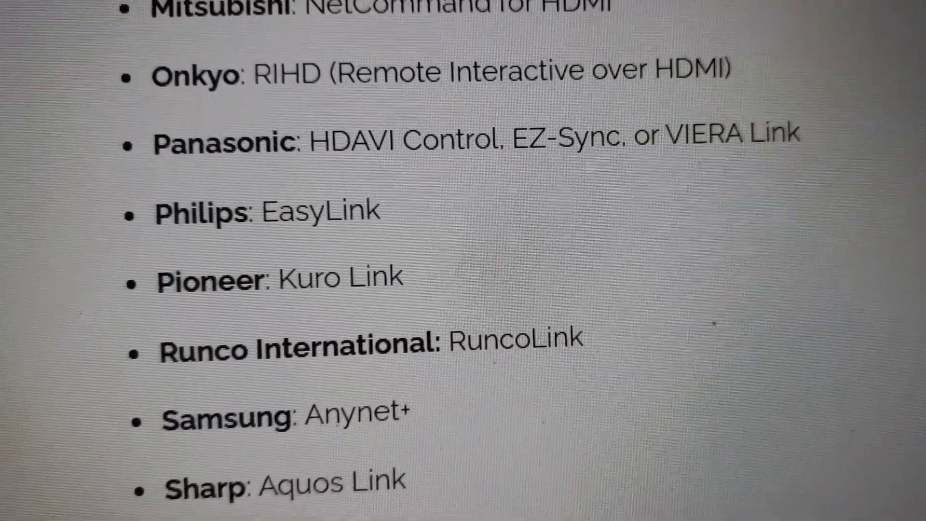
{"action": "scroll", "scroll_direction": "down", "scroll_amount": 3}
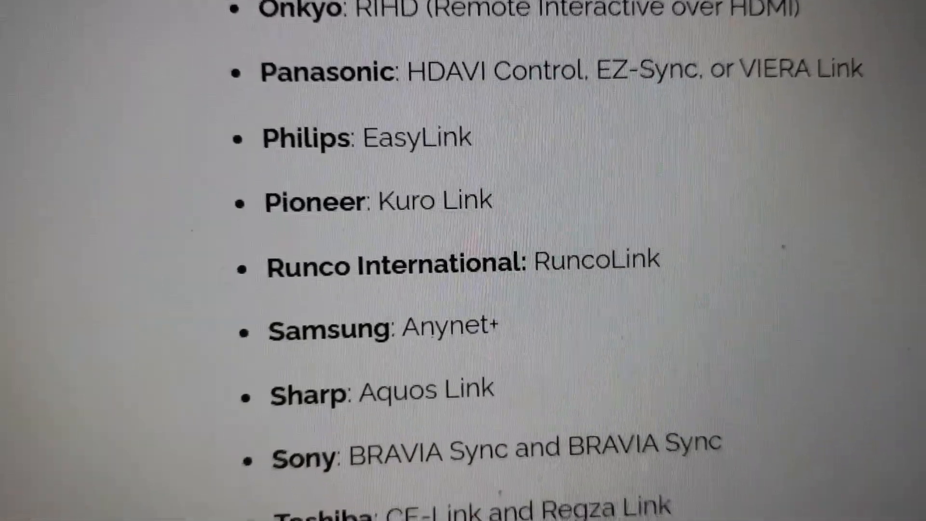
{"action": "scroll", "scroll_direction": "down", "scroll_amount": 3}
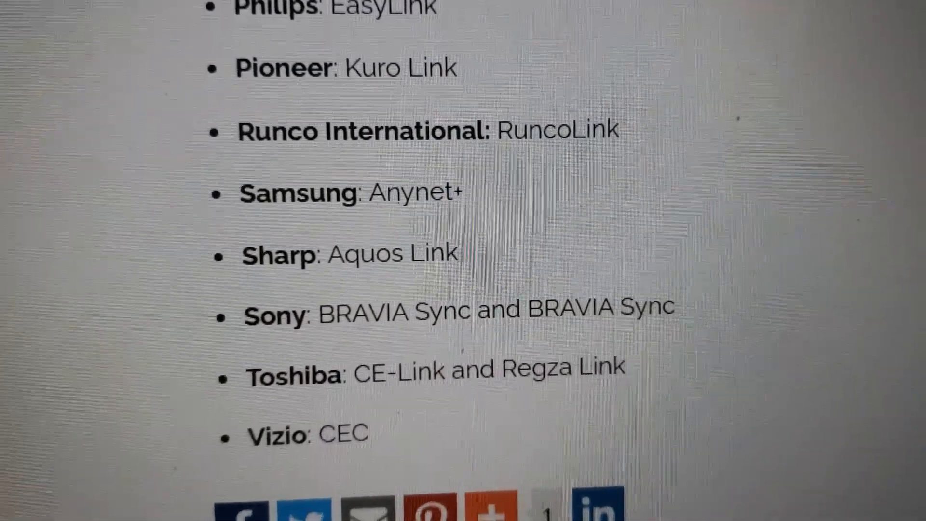
{"action": "scroll", "scroll_direction": "down", "scroll_amount": 3}
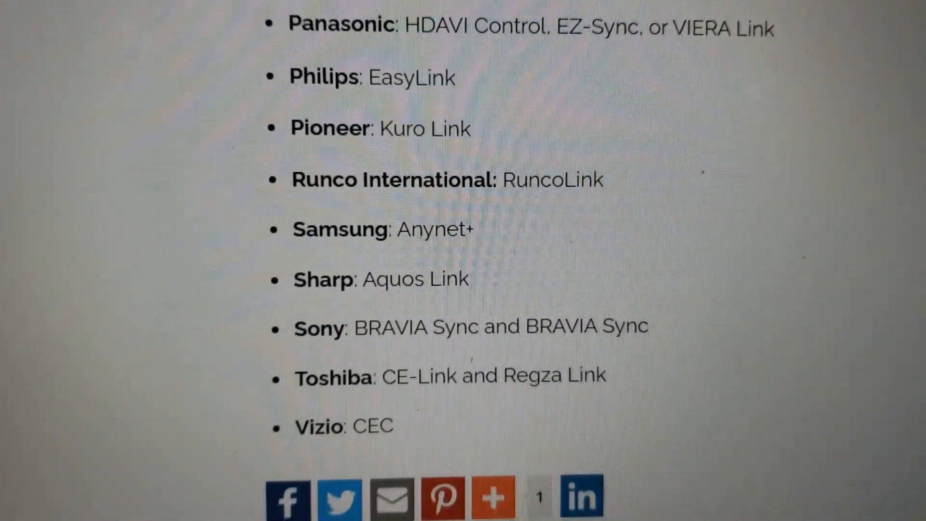
{"action": "scroll", "scroll_direction": "up", "scroll_amount": 3}
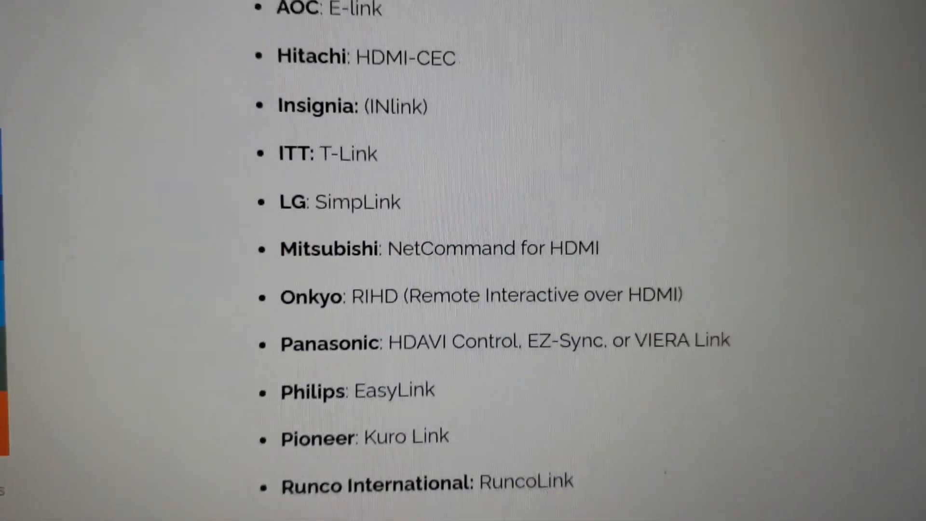
{"action": "scroll", "scroll_direction": "down", "scroll_amount": 3}
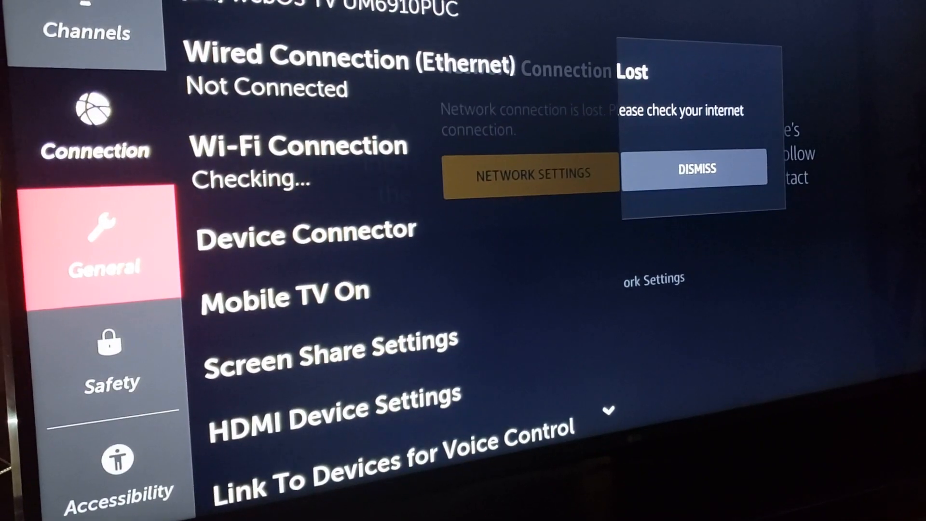
{"action": "scroll", "scroll_direction": "down", "scroll_amount": 3}
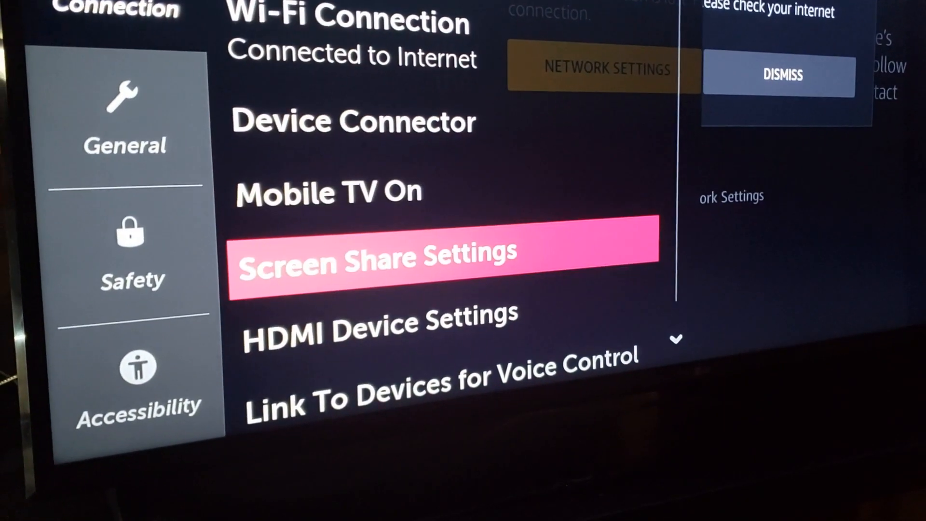
{"action": "key", "text": "Down"}
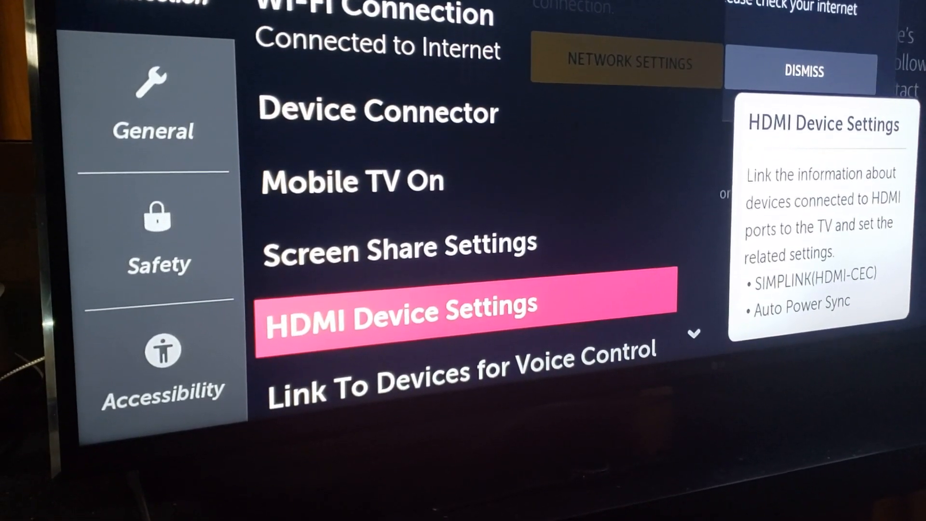
{"action": "left_click", "coordinate": [467, 309]}
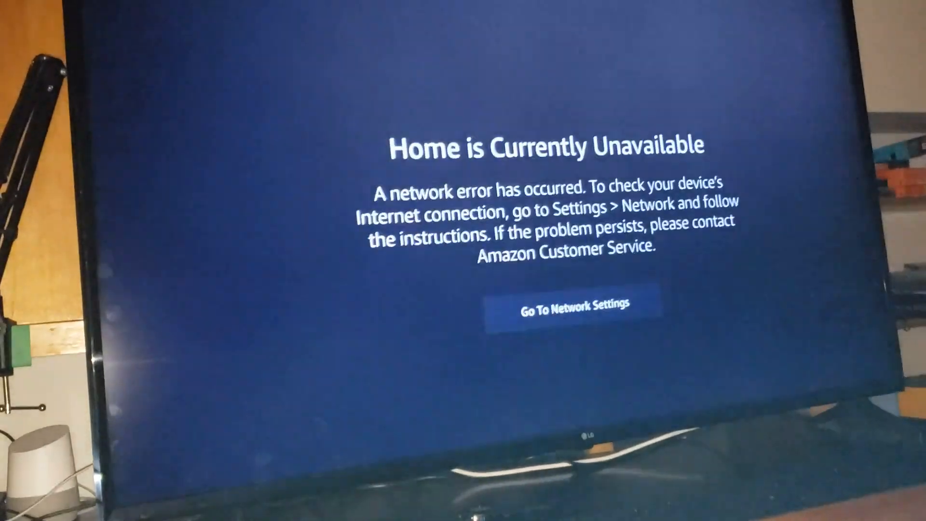
Step: Choose Go To Network Settings from the error screen and move right to My Fire TV
{"action": "left_click", "coordinate": [566, 306]}
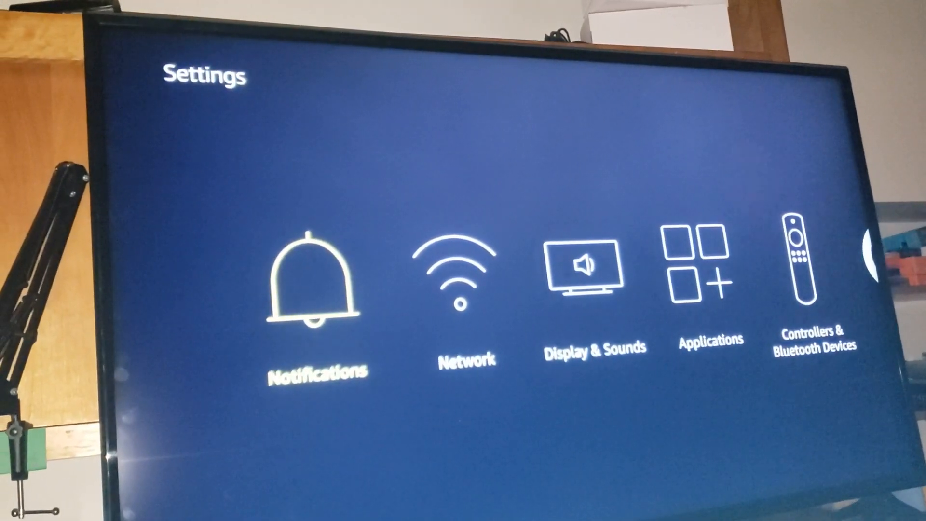
{"action": "scroll", "scroll_direction": "right", "scroll_amount": 3}
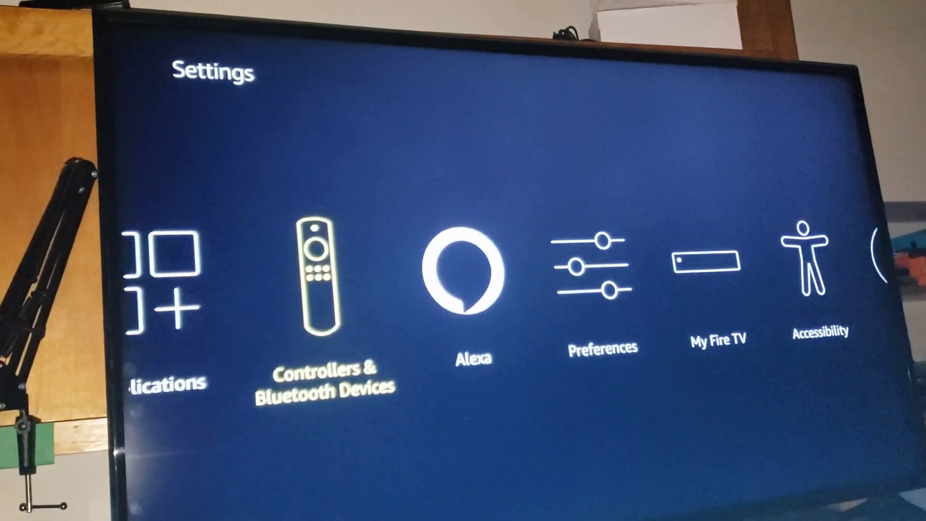
{"action": "scroll", "scroll_direction": "right", "scroll_amount": 3}
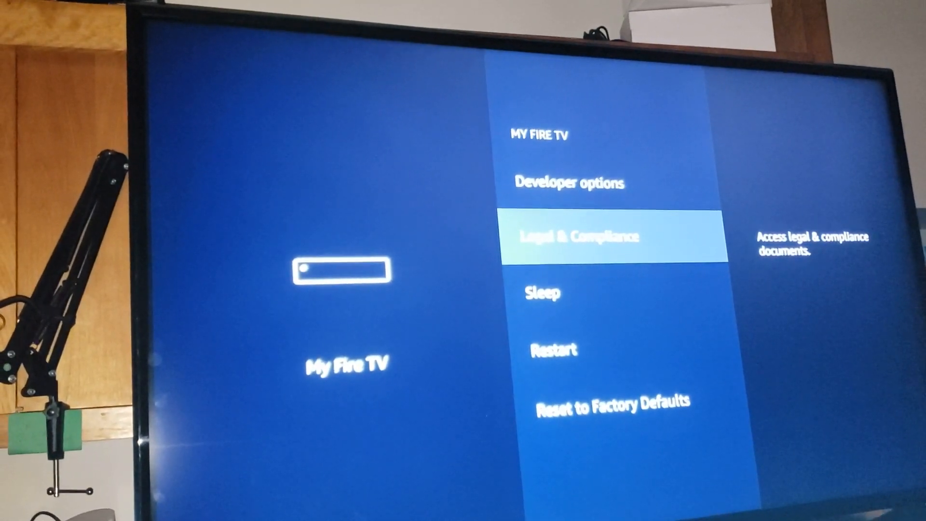
Step: Back out of My Fire TV to the Settings row with Network highlighted
{"action": "key", "text": "Down"}
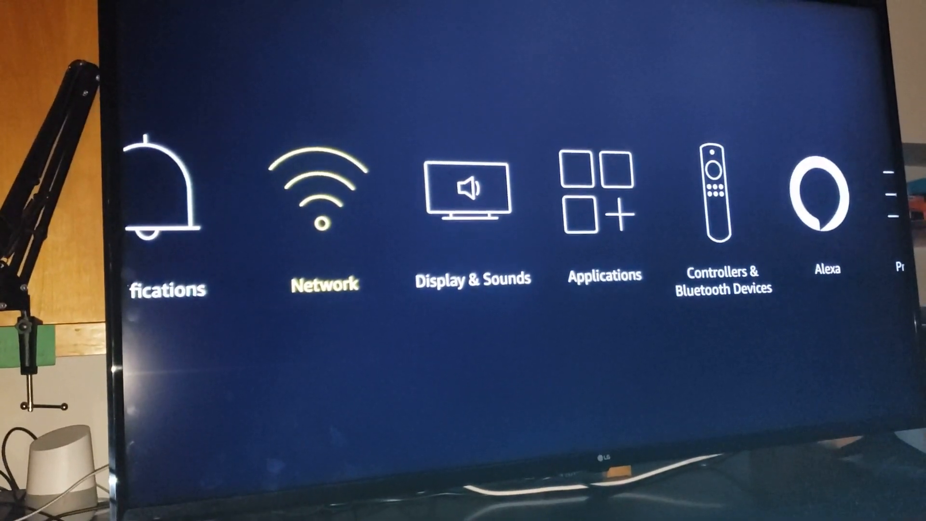
Step: Move along the Settings row and dismiss the Network Connection Lost pop-up, leaving Controllers & Bluetooth Devices current
{"action": "scroll", "scroll_direction": "right", "scroll_amount": 3}
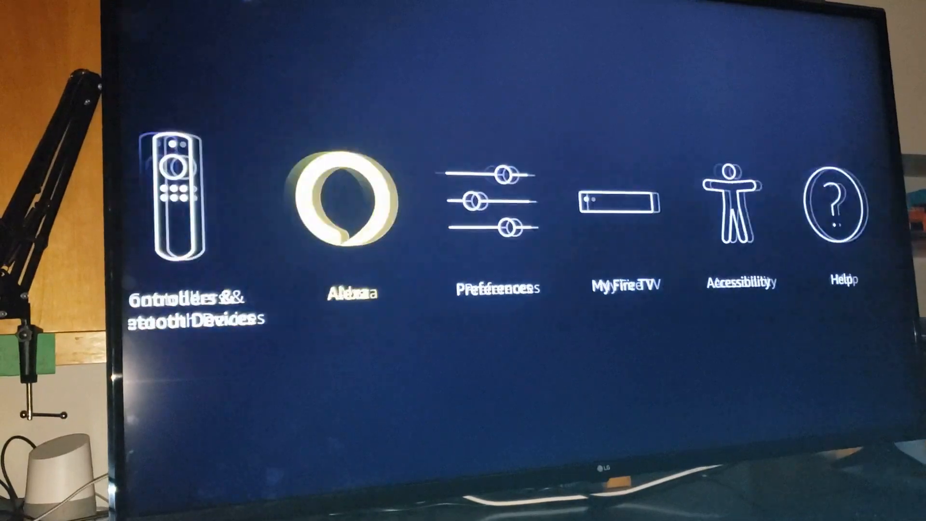
{"action": "scroll", "scroll_direction": "right", "scroll_amount": 3}
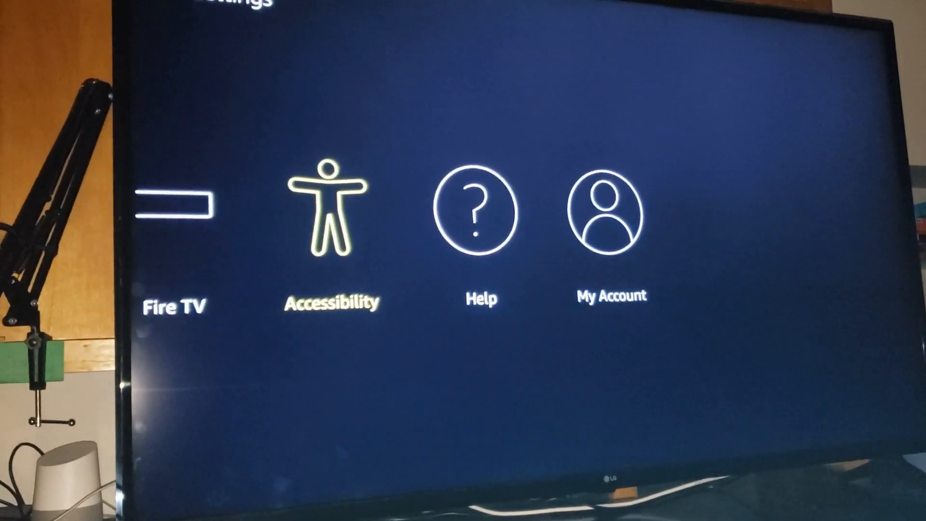
{"action": "scroll", "scroll_direction": "left", "scroll_amount": 3}
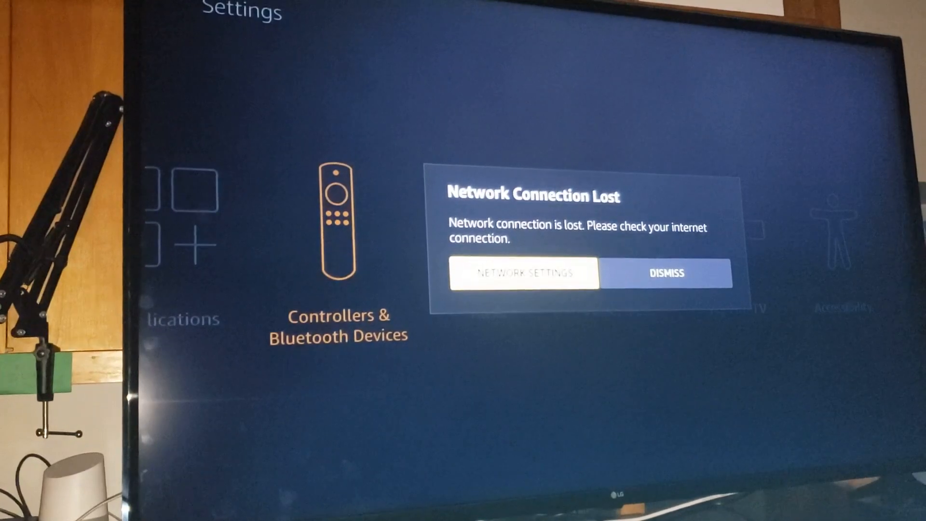
{"action": "left_click", "coordinate": [665, 273]}
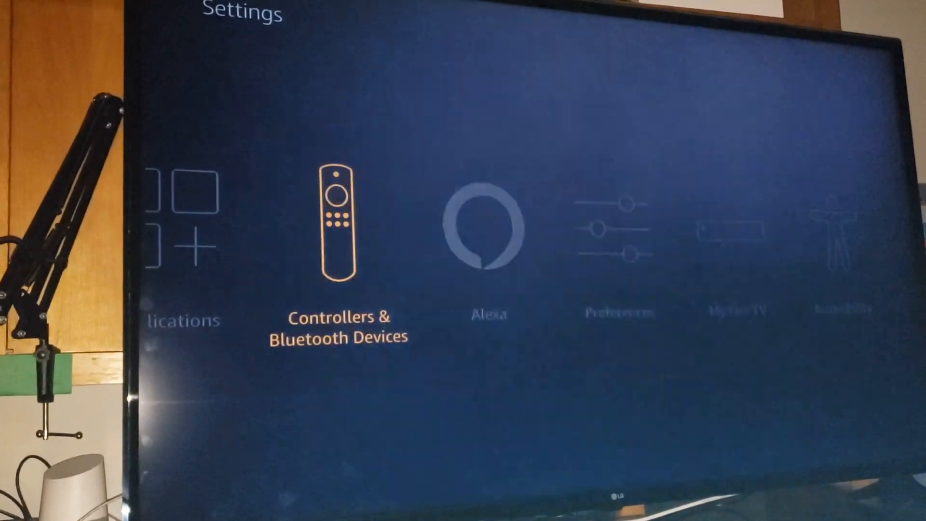